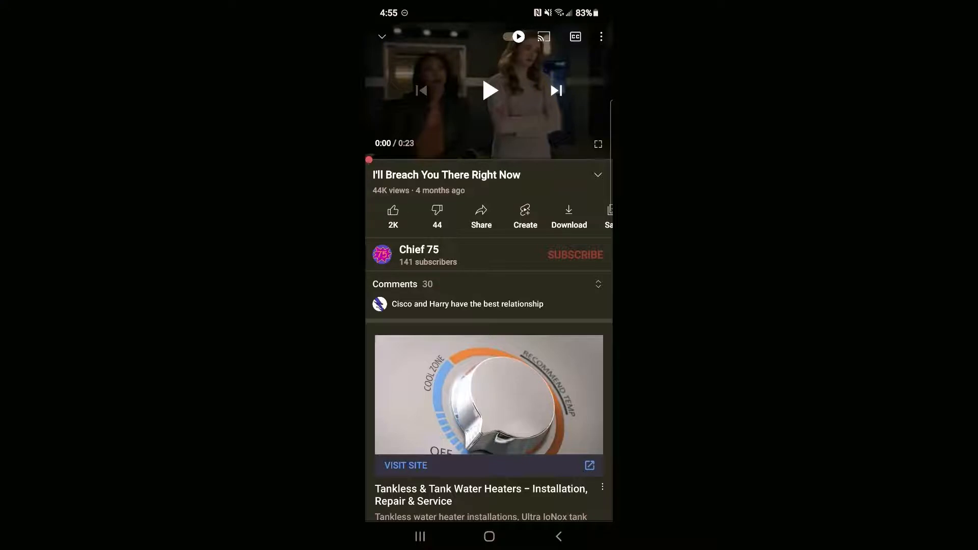
Start playback of 'I'll Breach You There Right Now' from 0:00.
{"action": "left_click", "coordinate": [489, 91]}
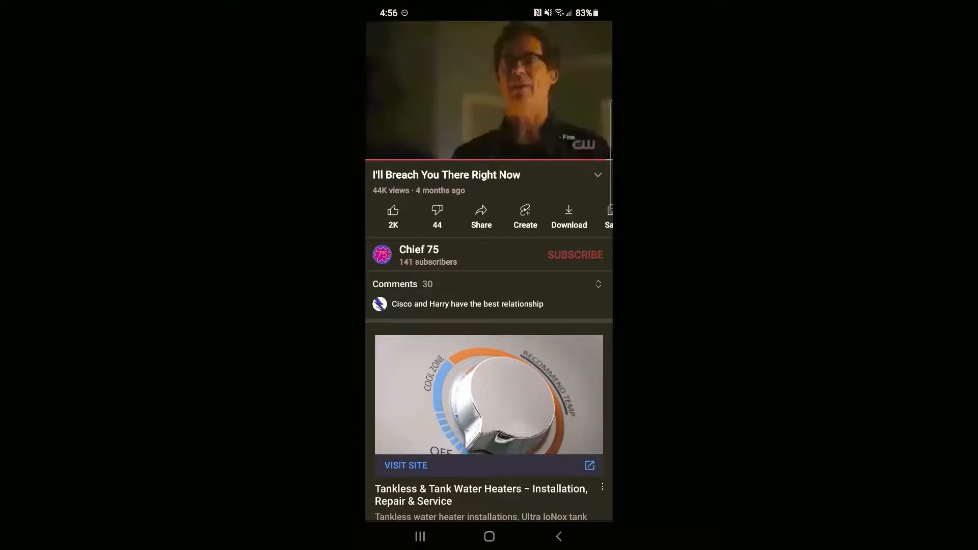
Tap the player and let the video run to its end at 0:23.
{"action": "left_click", "coordinate": [488, 91]}
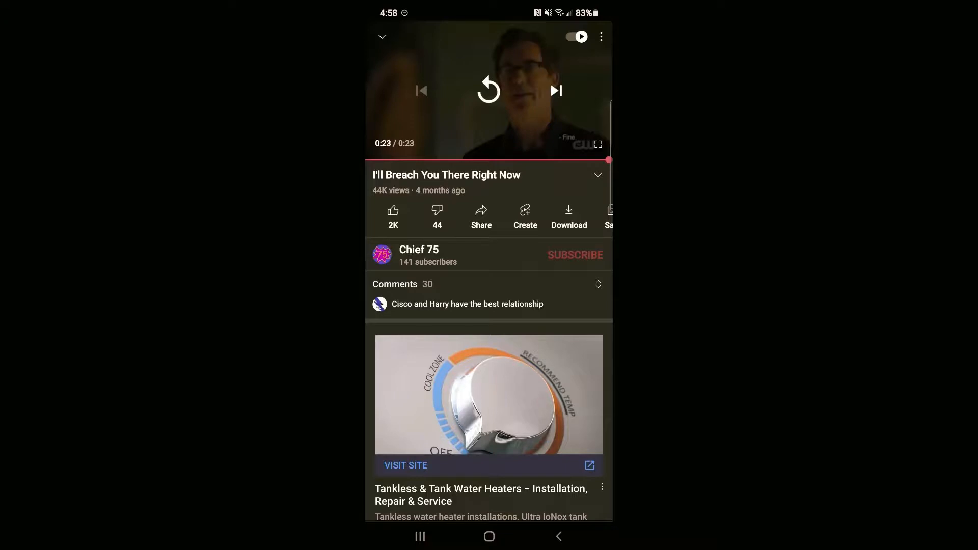
Open the comments section to show the 30 viewer comments.
{"action": "left_click", "coordinate": [402, 284]}
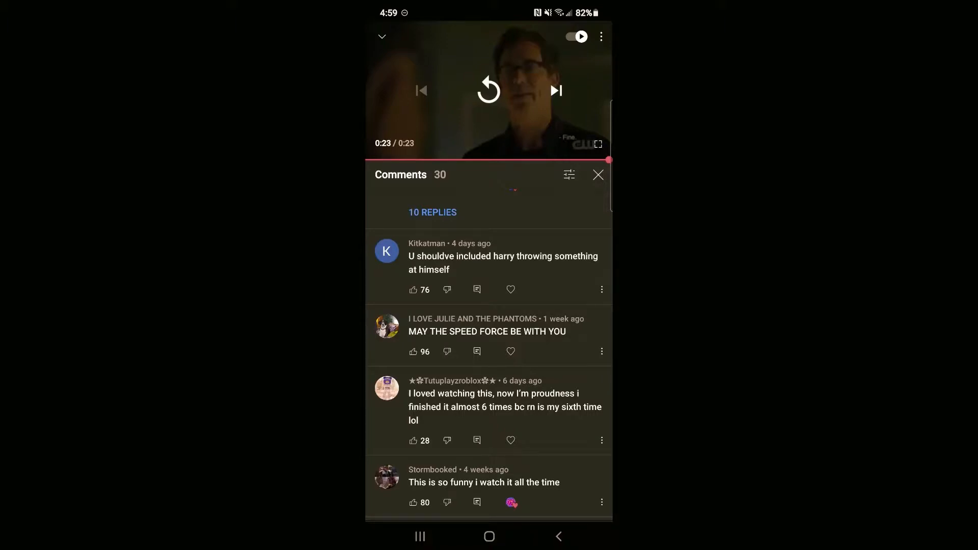
Scroll the comments, pause the replay at 0:11, and open '4 REPLIES' under 'Which episode is this again?'.
{"action": "scroll", "scroll_direction": "down", "scroll_amount": 3}
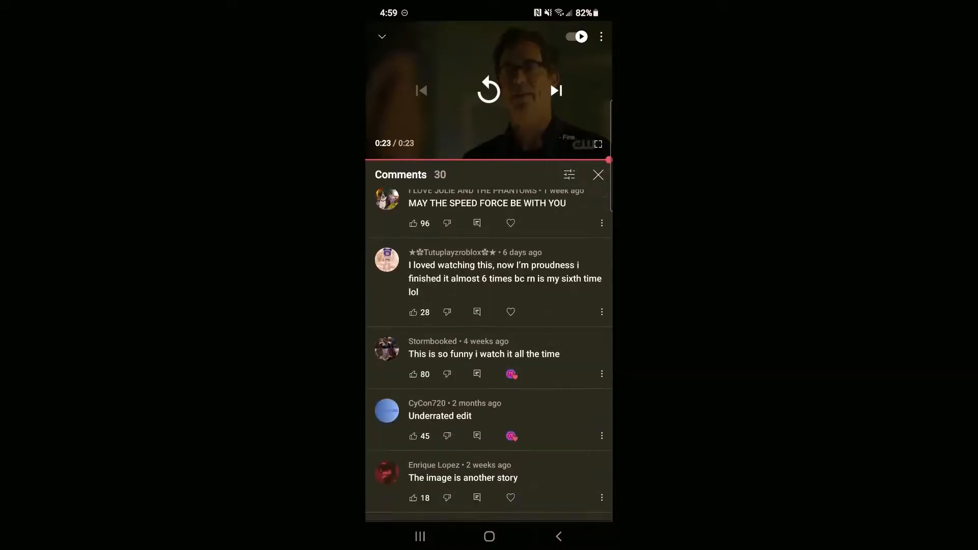
{"action": "scroll", "scroll_direction": "down", "scroll_amount": 3}
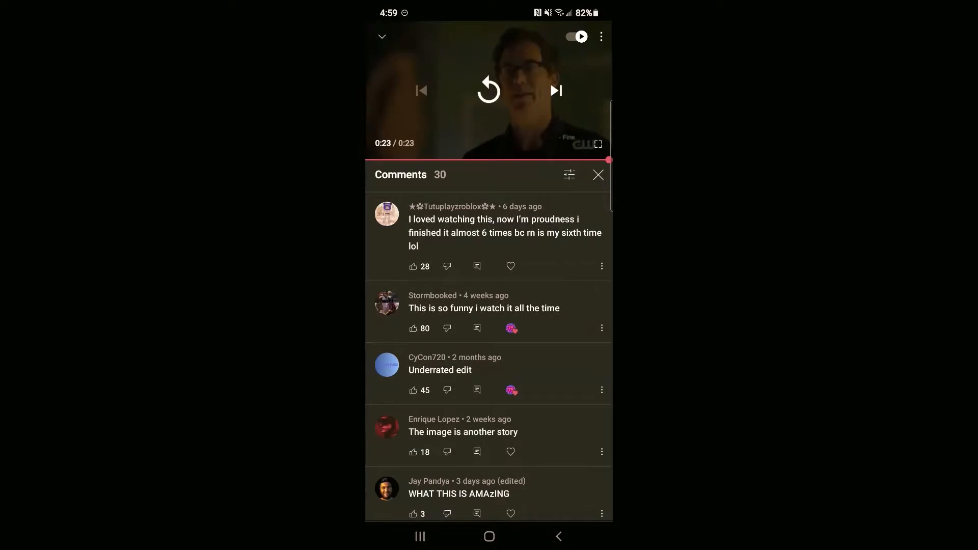
{"action": "scroll", "scroll_direction": "down", "scroll_amount": 3}
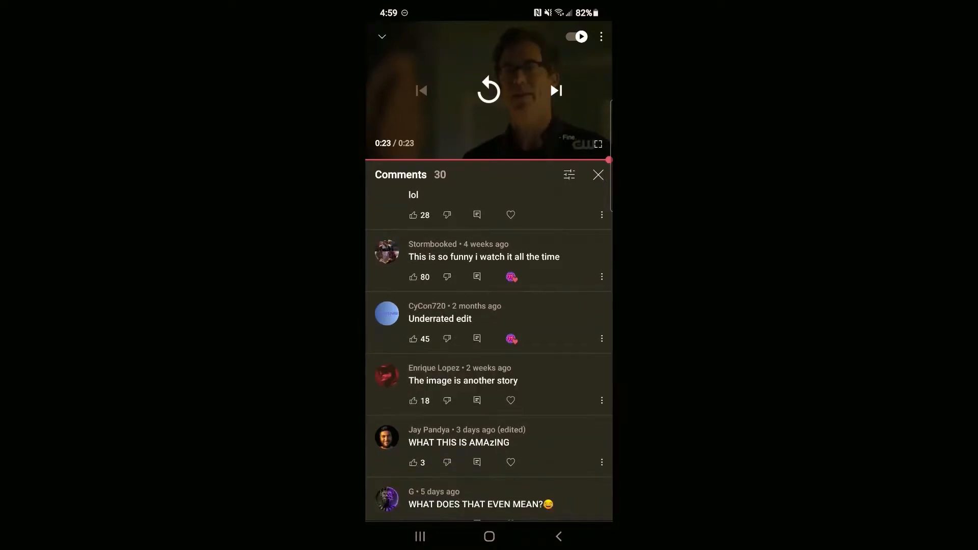
{"action": "scroll", "scroll_direction": "down", "scroll_amount": 3}
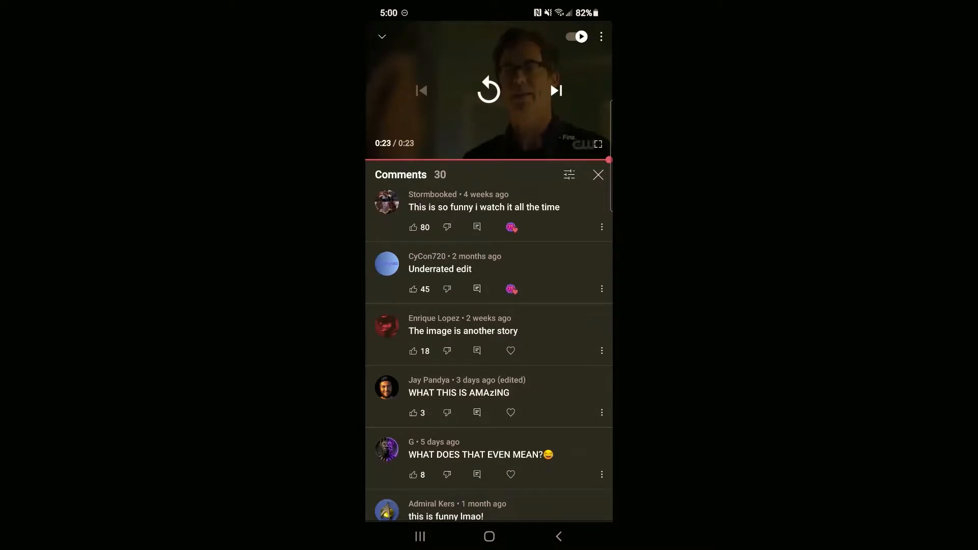
{"action": "scroll", "scroll_direction": "down", "scroll_amount": 3}
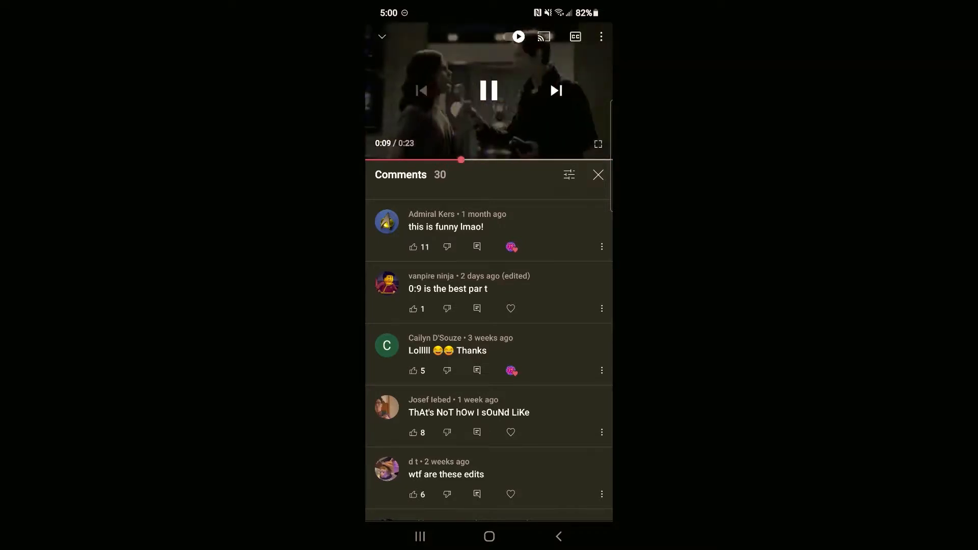
{"action": "left_click", "coordinate": [489, 91]}
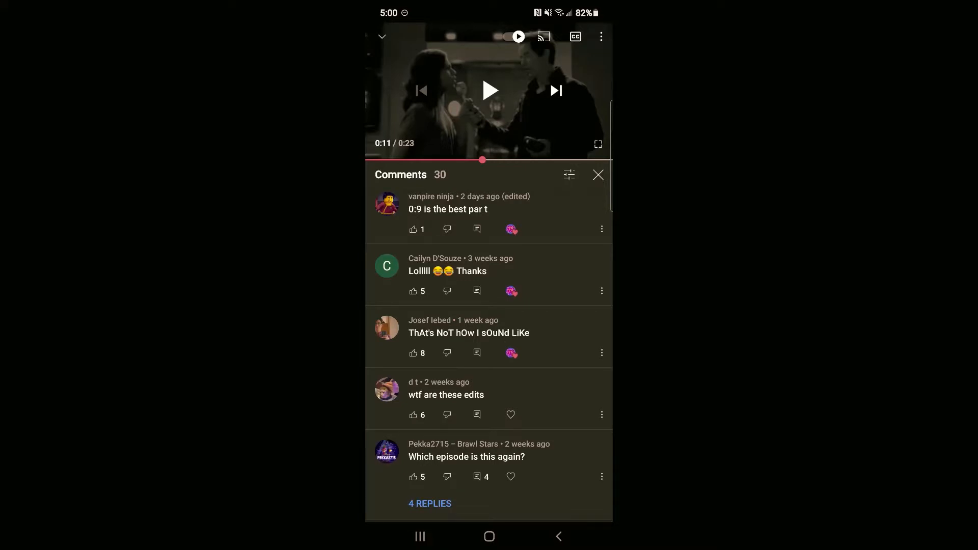
{"action": "left_click", "coordinate": [429, 503]}
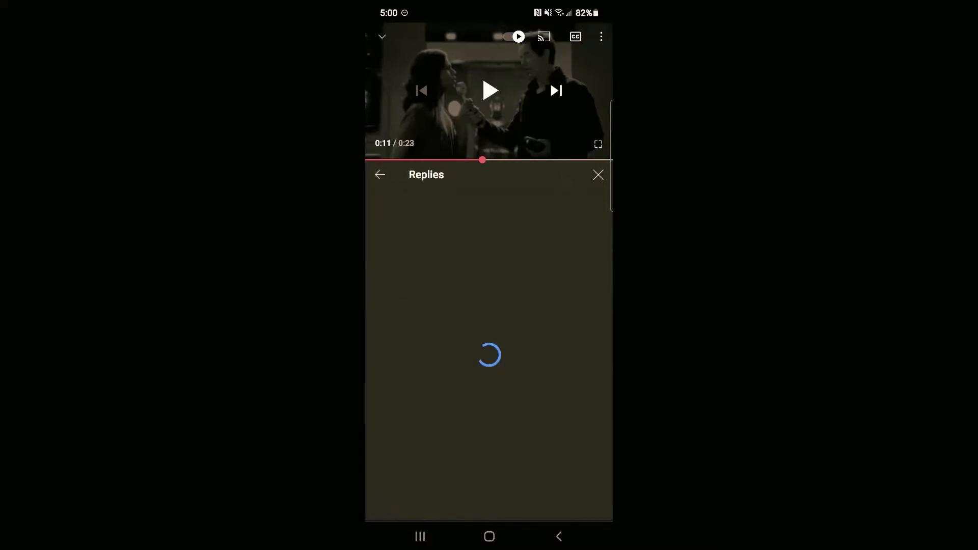